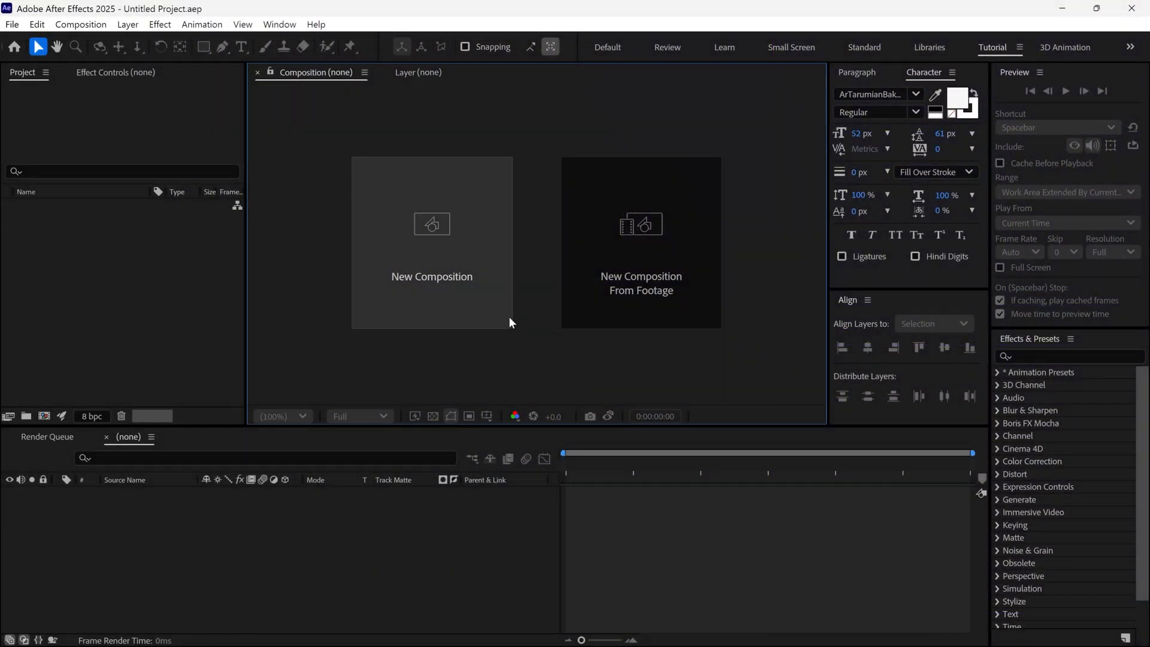
Create composition MC at 1920×1080, 30 fps, five seconds long.
click(431, 224)
text(MC)
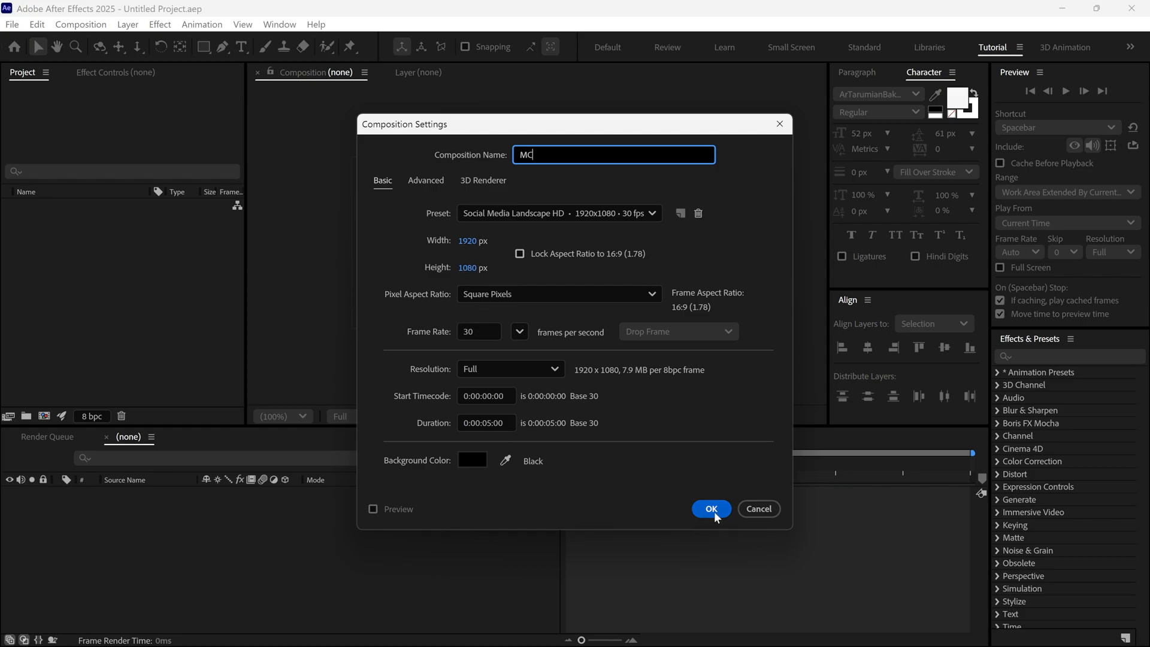
click(711, 508)
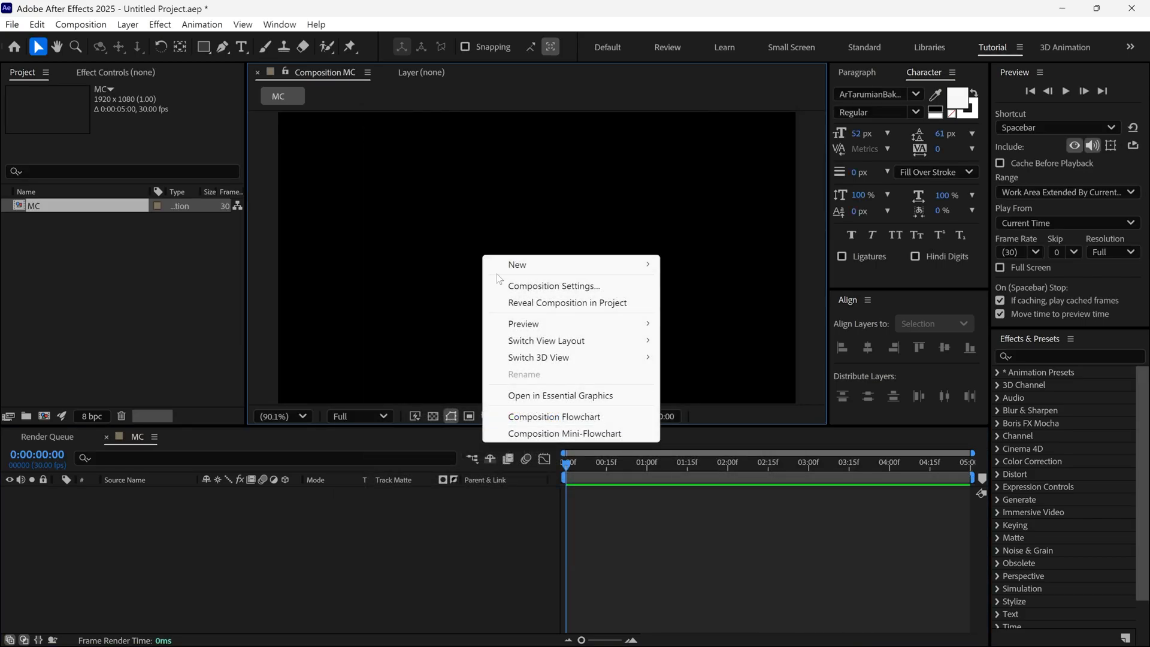
mouse_move(518, 264)
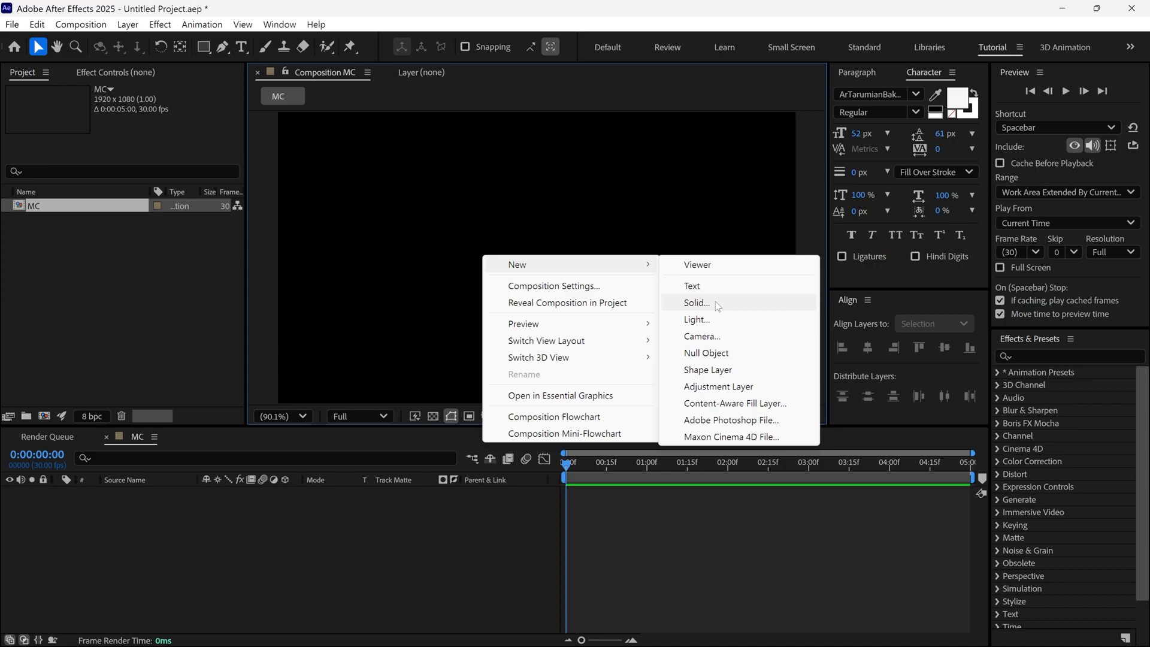
Add a full-frame white solid layer named Star to MC.
click(696, 303)
text(Star)
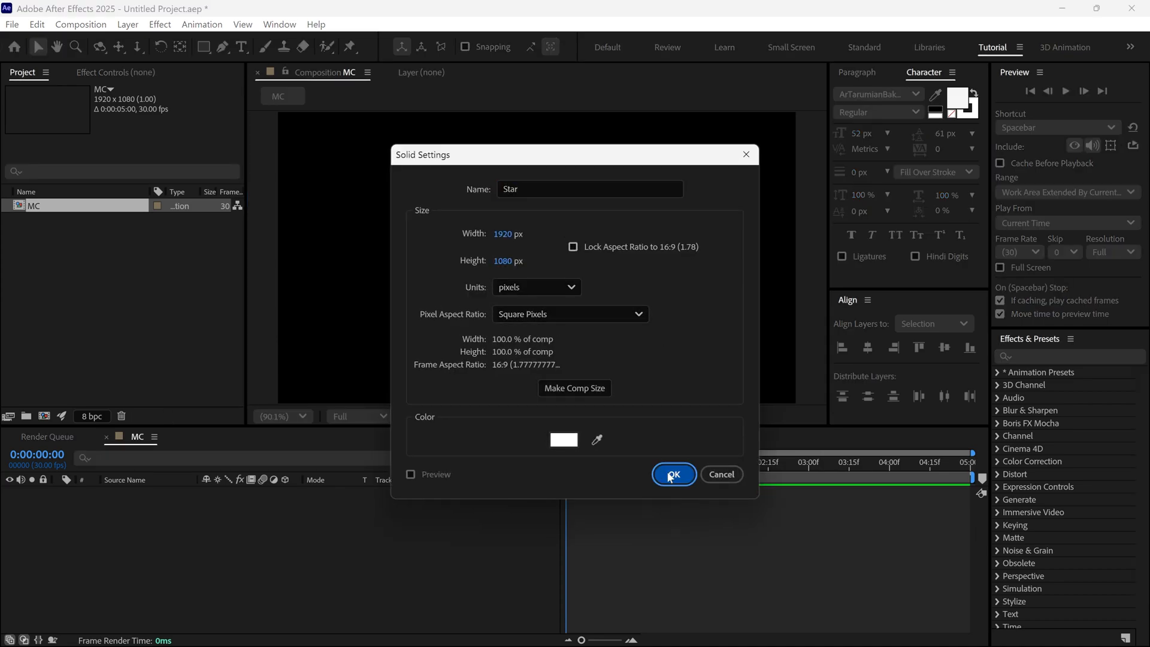
click(672, 475)
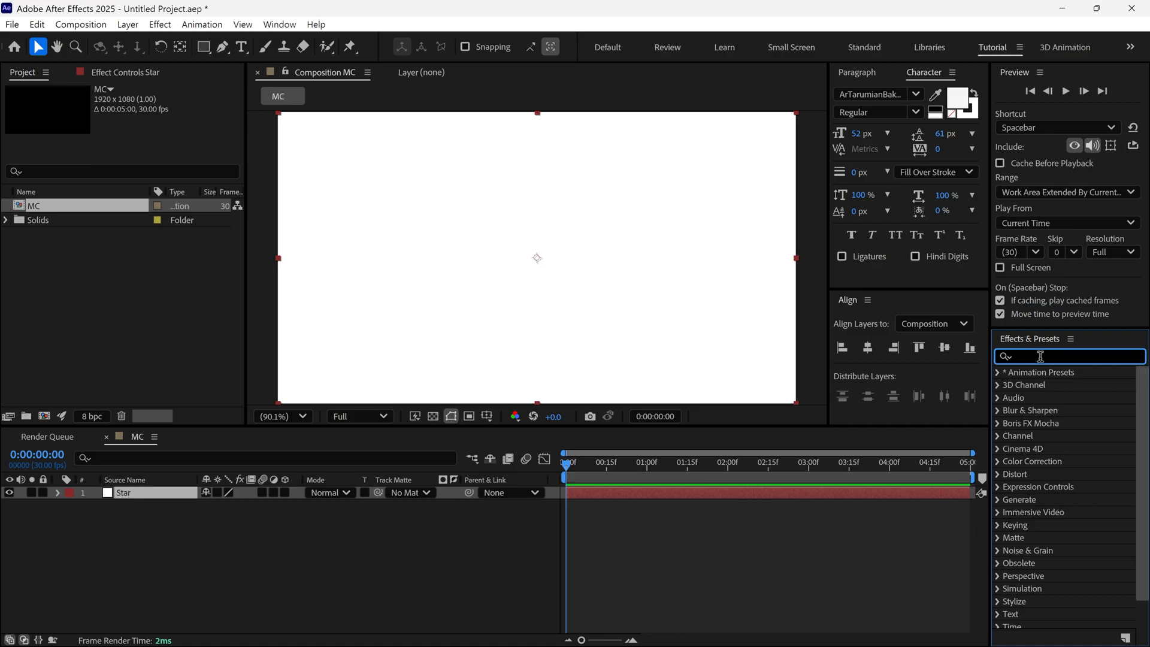
Apply CC Star Burst to Star with Size 50 and Scatter 200.
text(cc s)
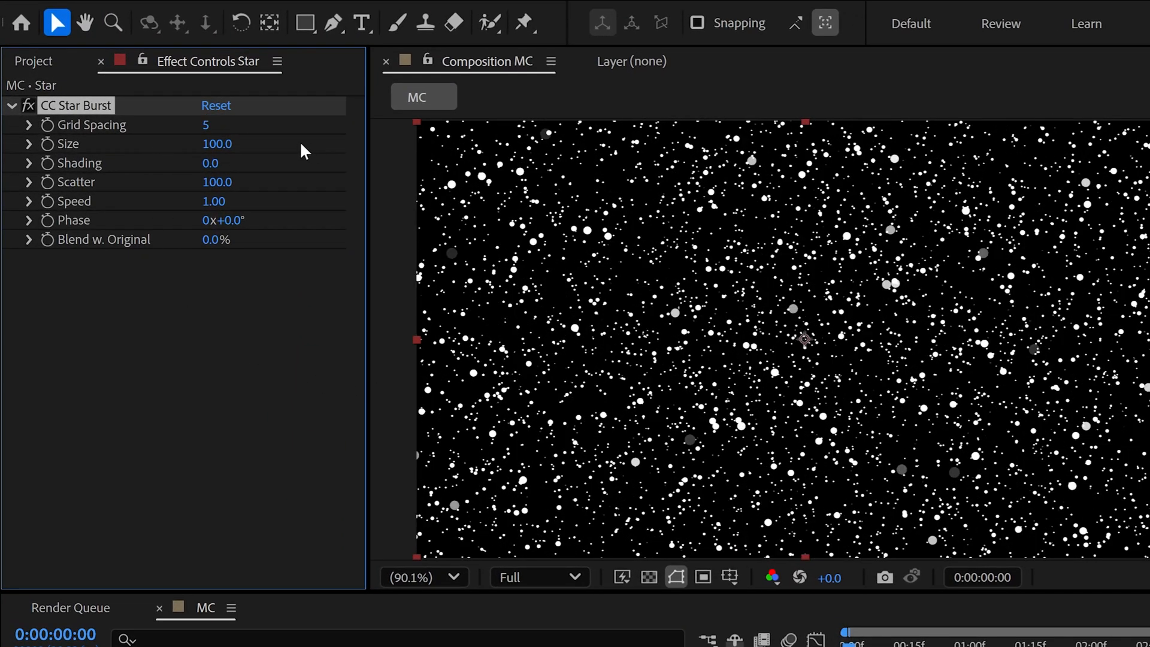
text(50.0)
text(200)
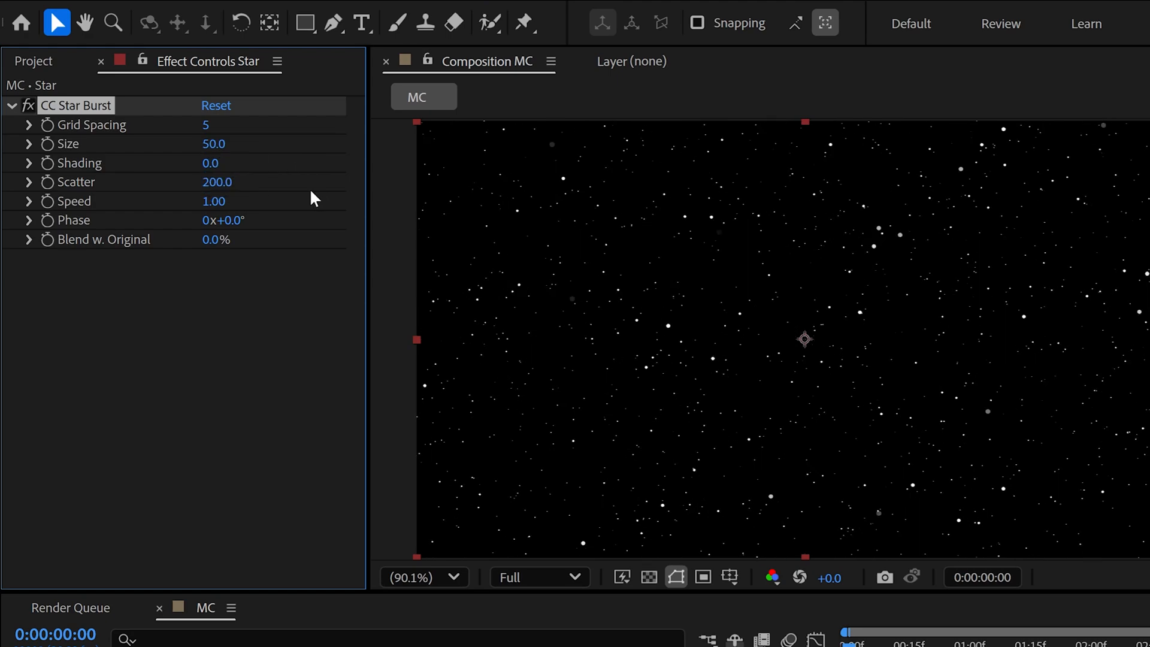
mouse_move(192, 208)
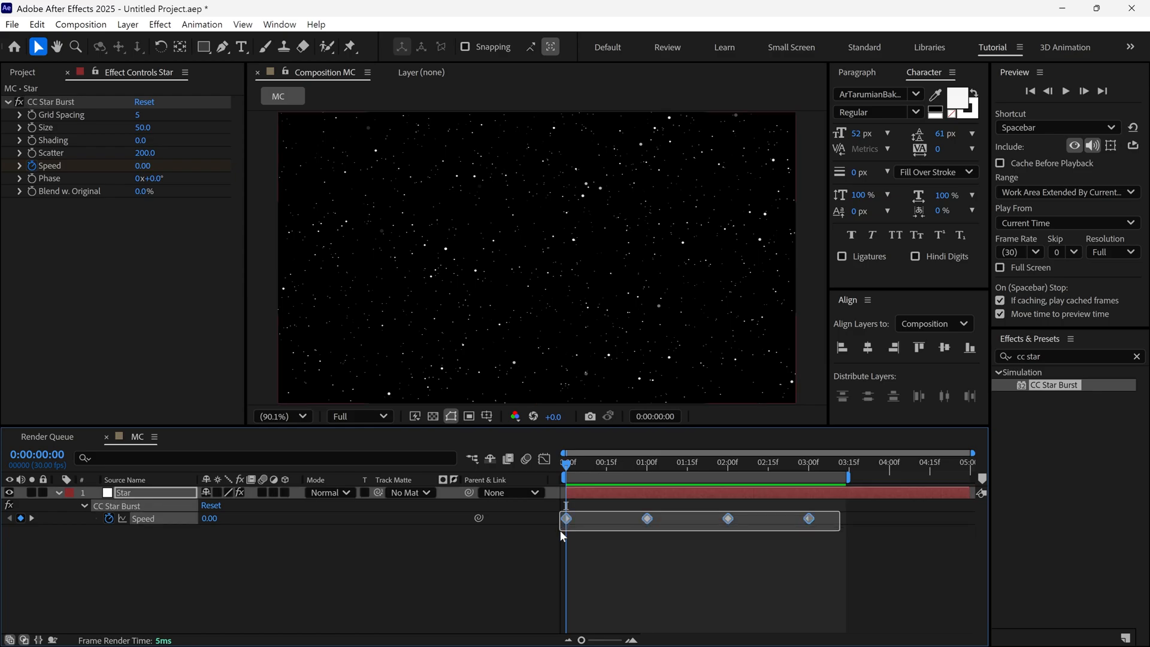
Apply Easy Ease to all four Speed keyframes via Keyframe Assistant.
right_click(564, 518)
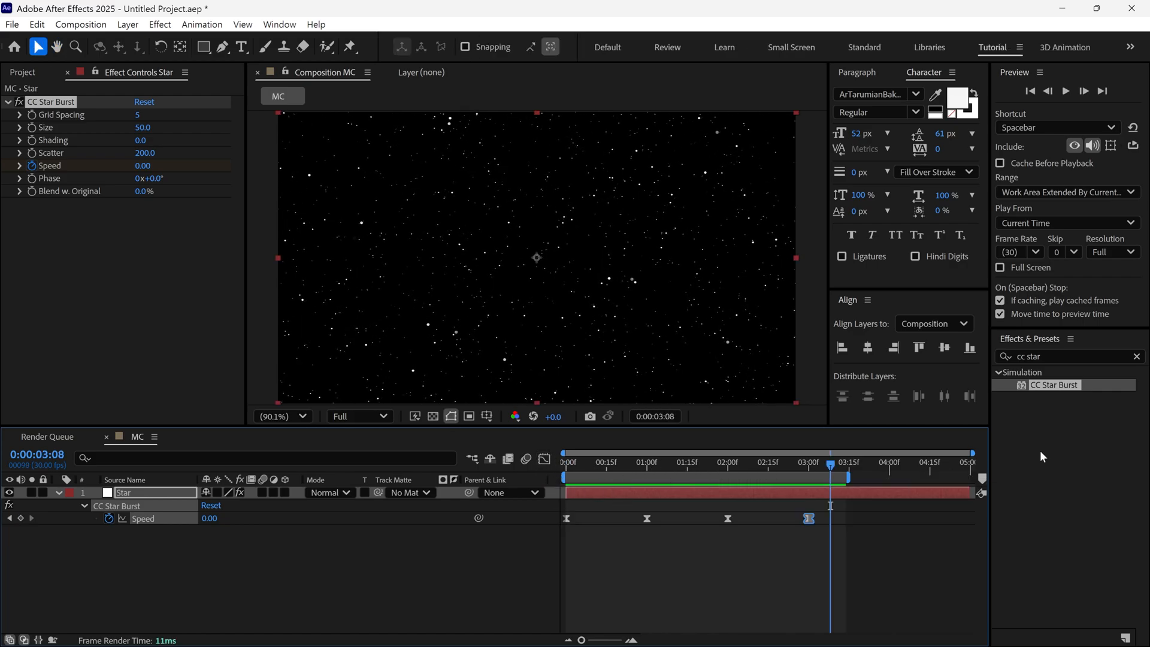
Apply Echo to Star with Echo Time -0.001 and 80 echoes.
text(echo)
text(-)
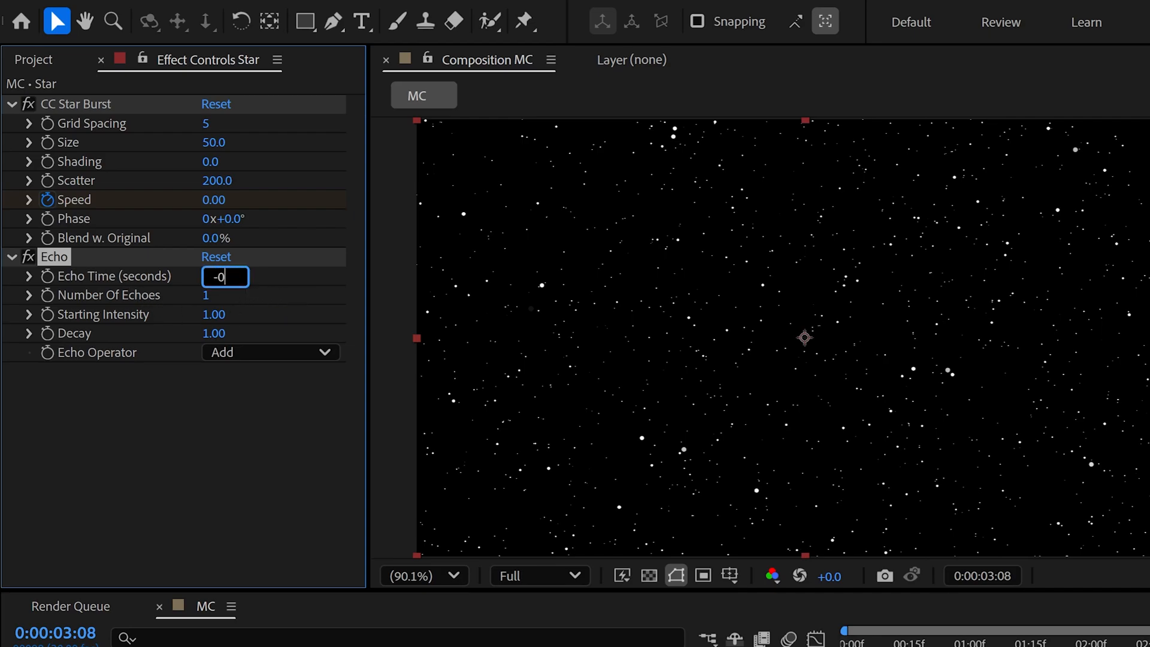
text(0.001)
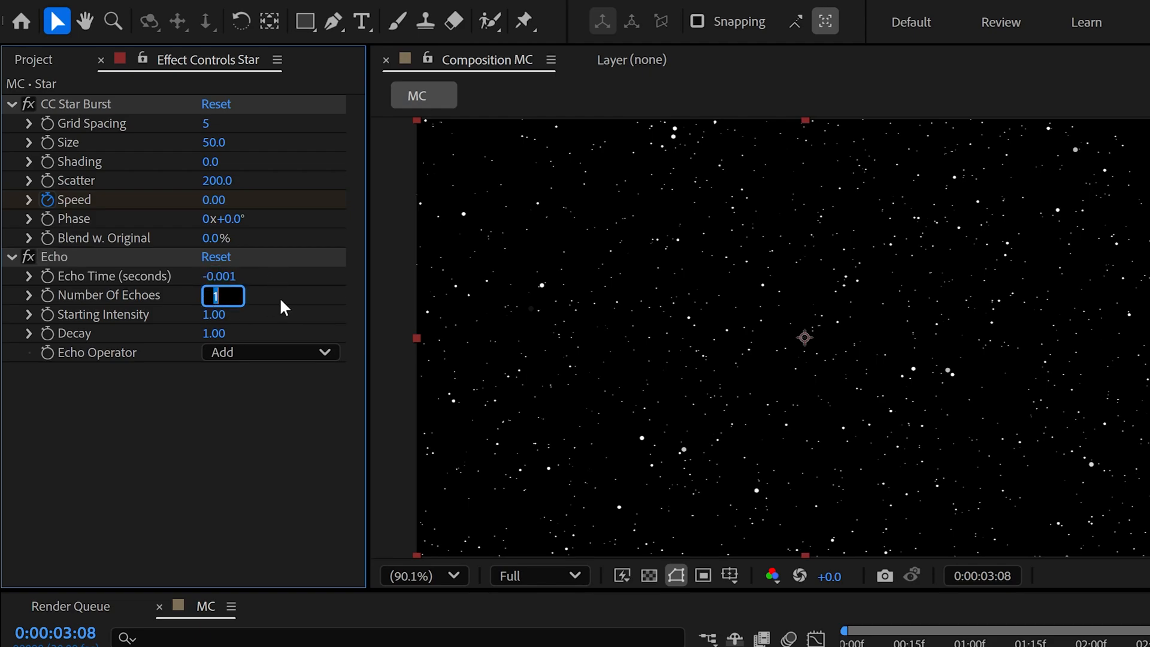
text(50)
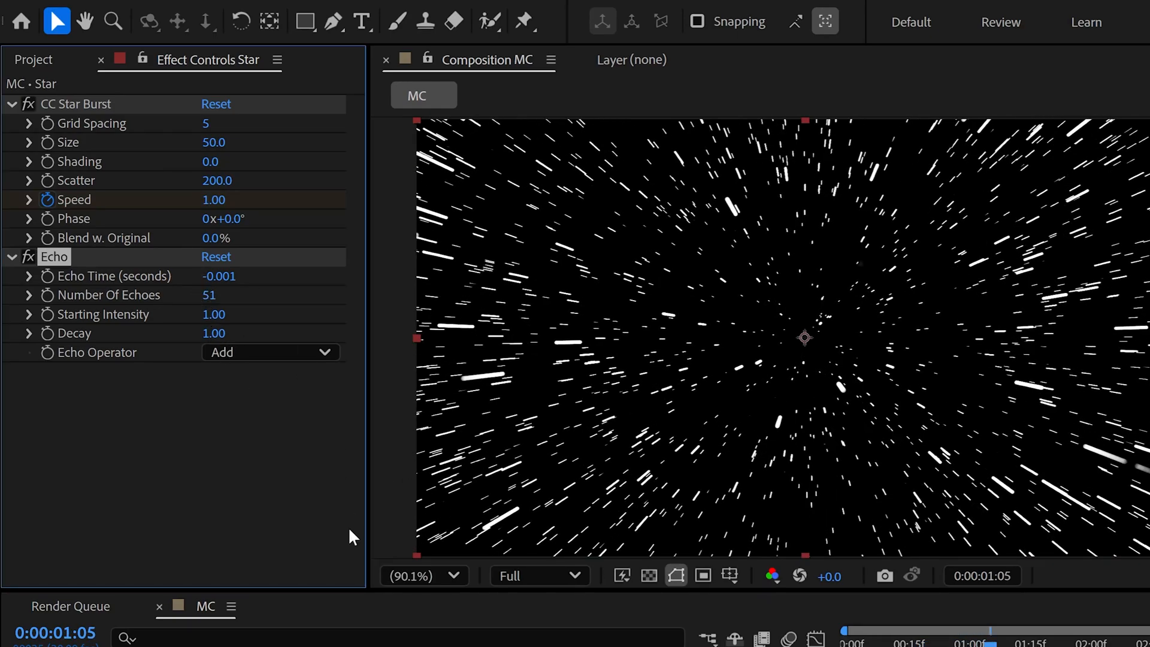
text(80)
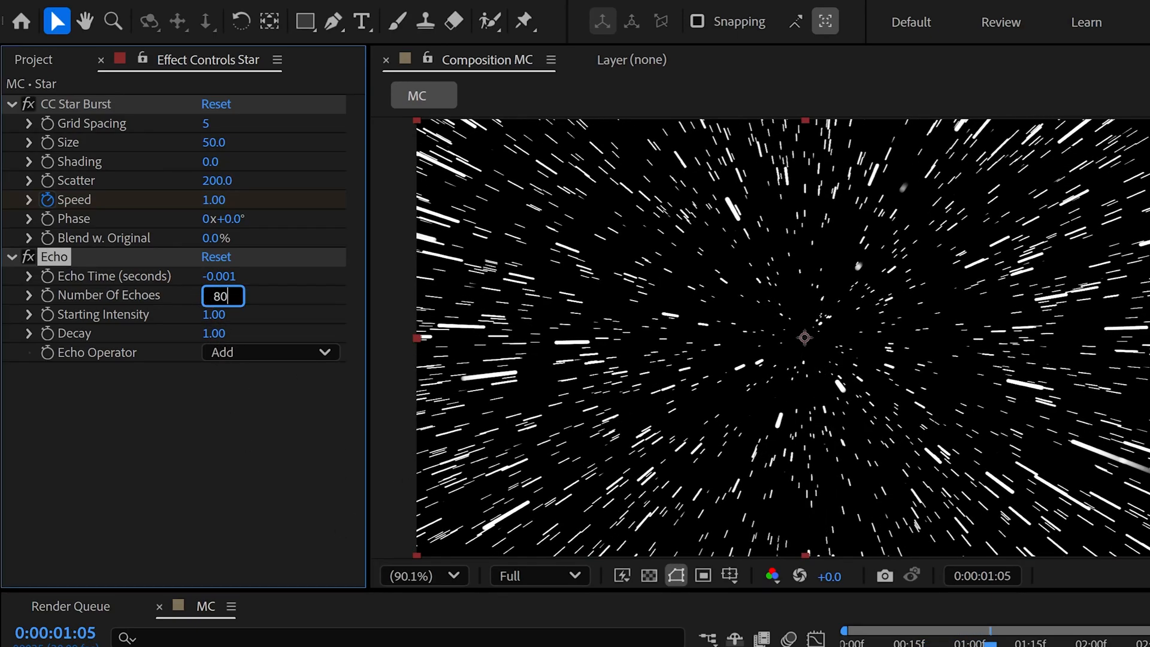
key(Enter)
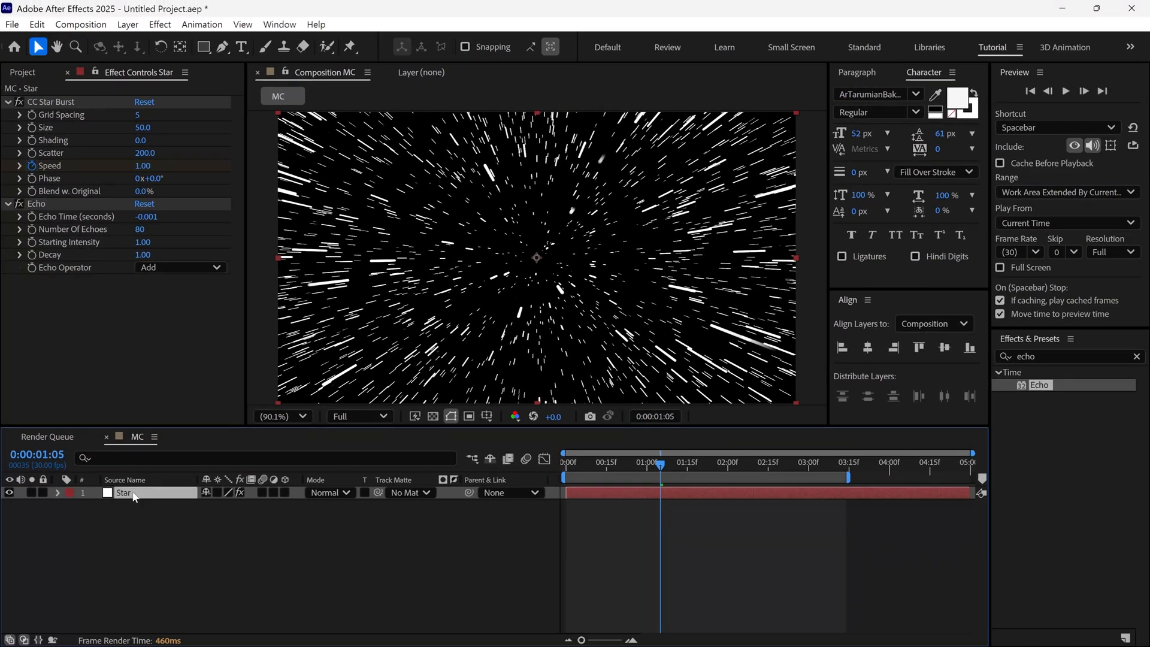
Apply Glow to Star with Glow Threshold 100% and Glow Radius 5.
text(glow)
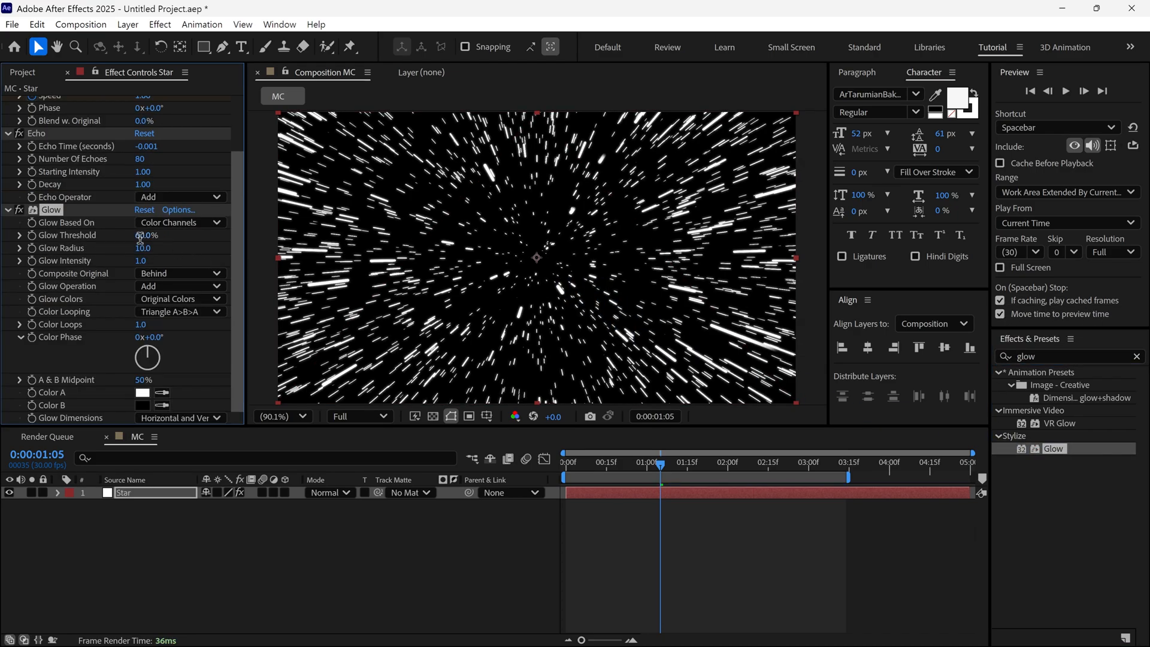
drag(146, 235, 180, 235)
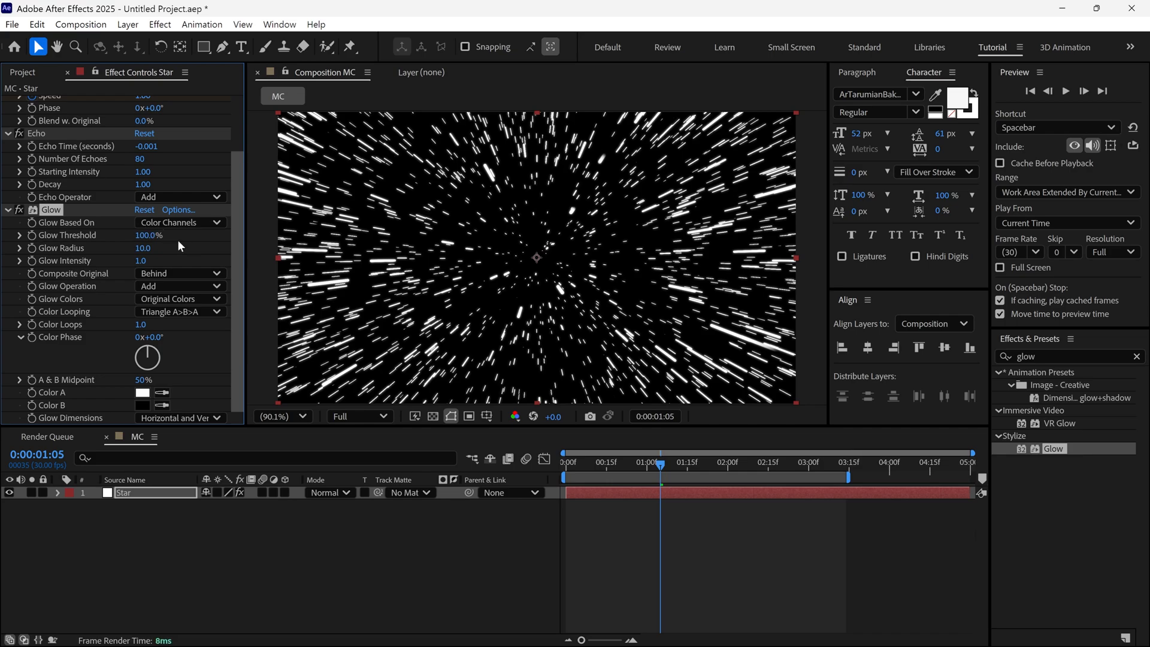
double_click(142, 248)
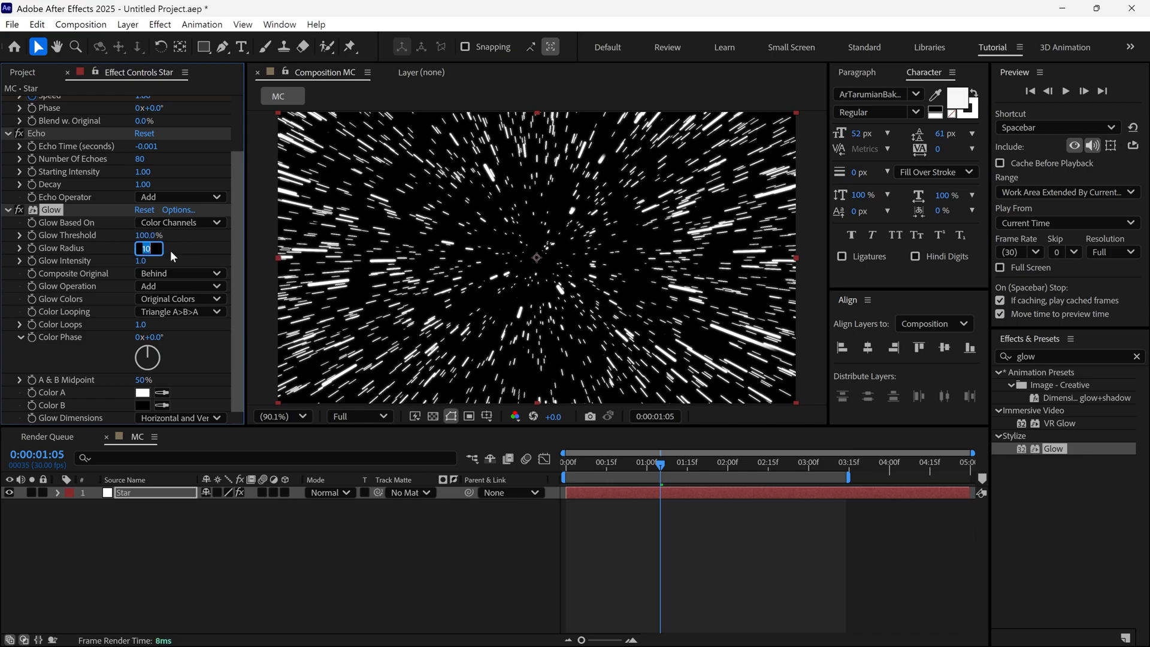
text(5)
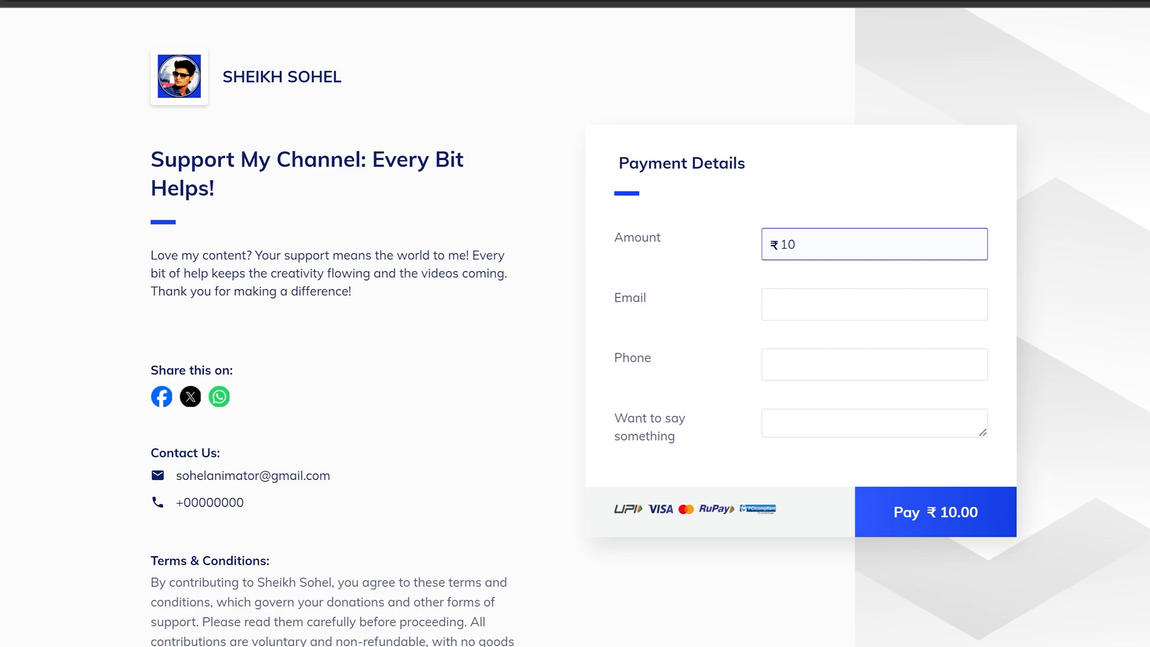
Change the support payment amount field to ₹1.
text(5)
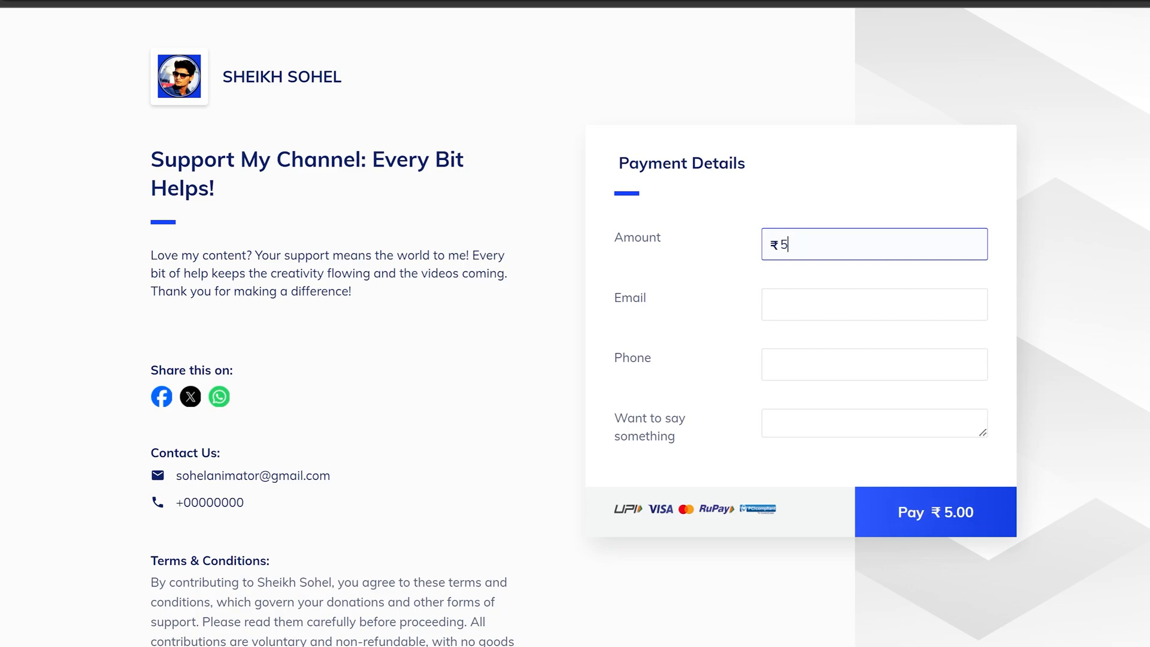
key(Backspace)
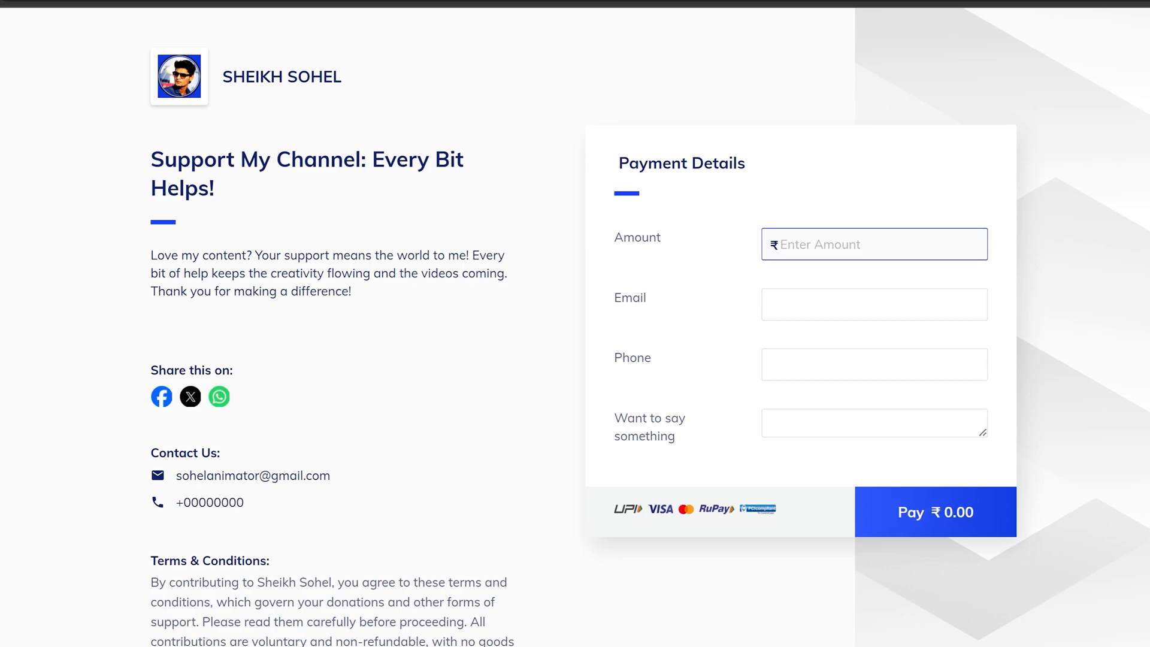
text(1)
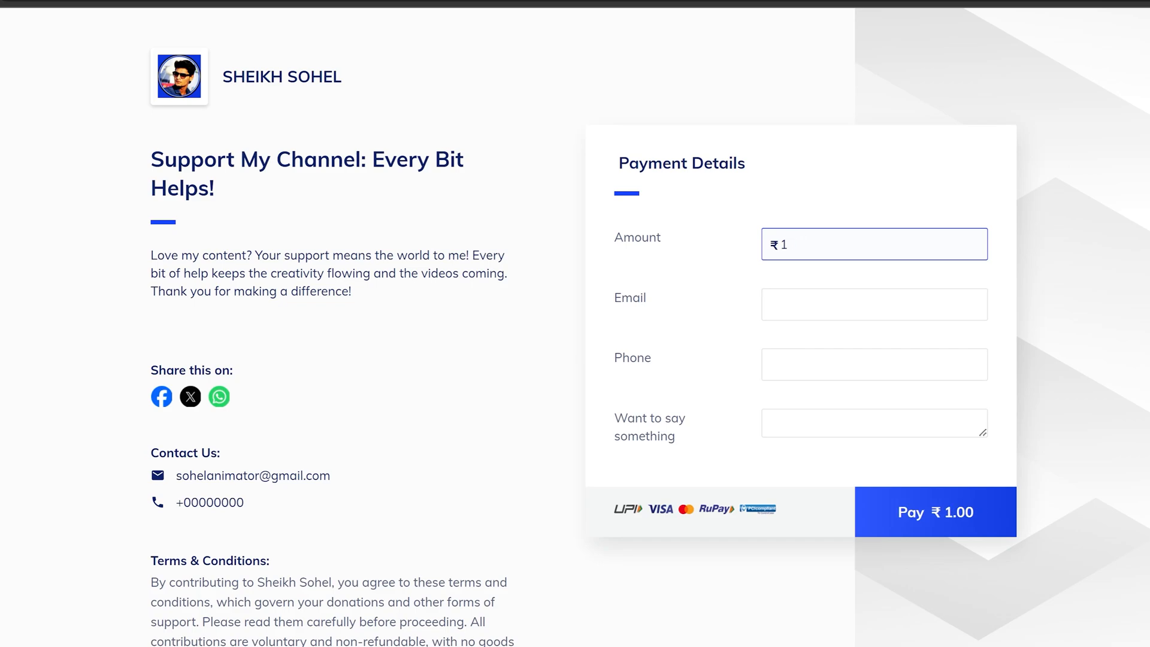